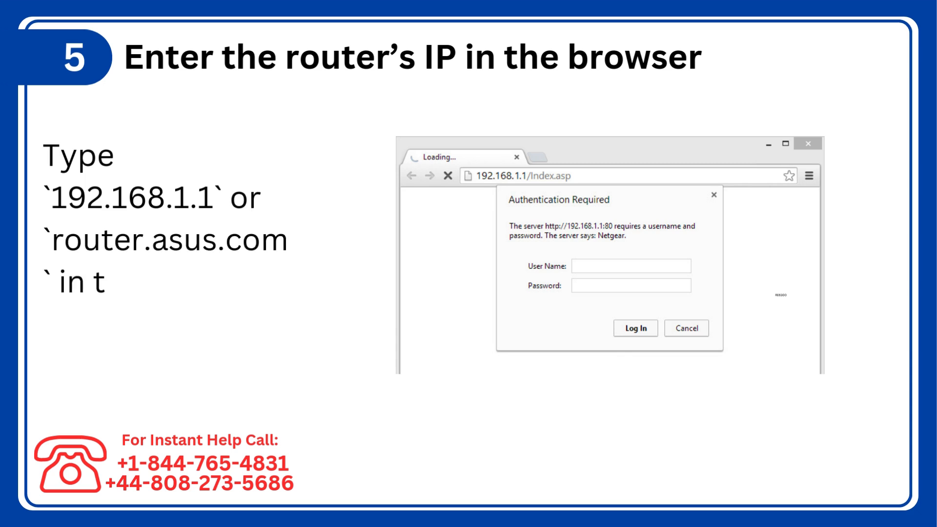
{"action": "type", "text": "he address bar a"}
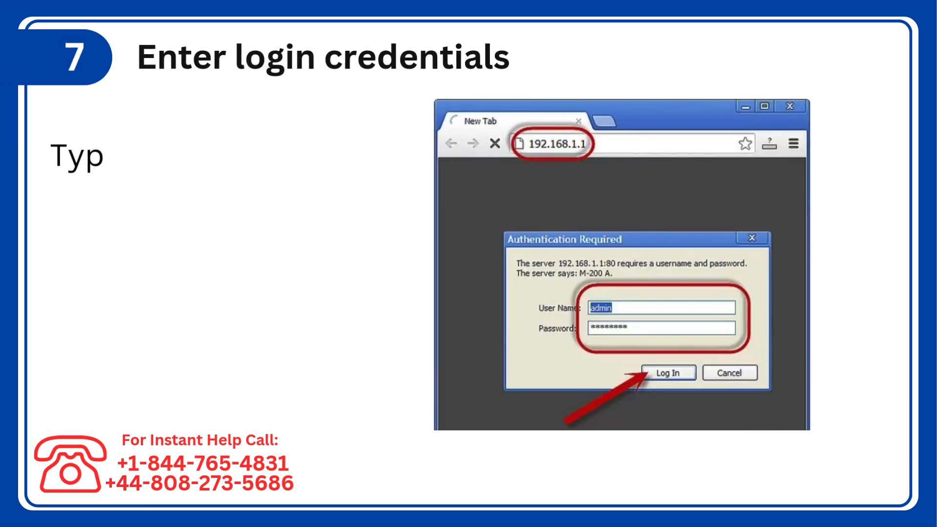
{"action": "type", "text": "Type the username and password in the login fields and click \"Login."}
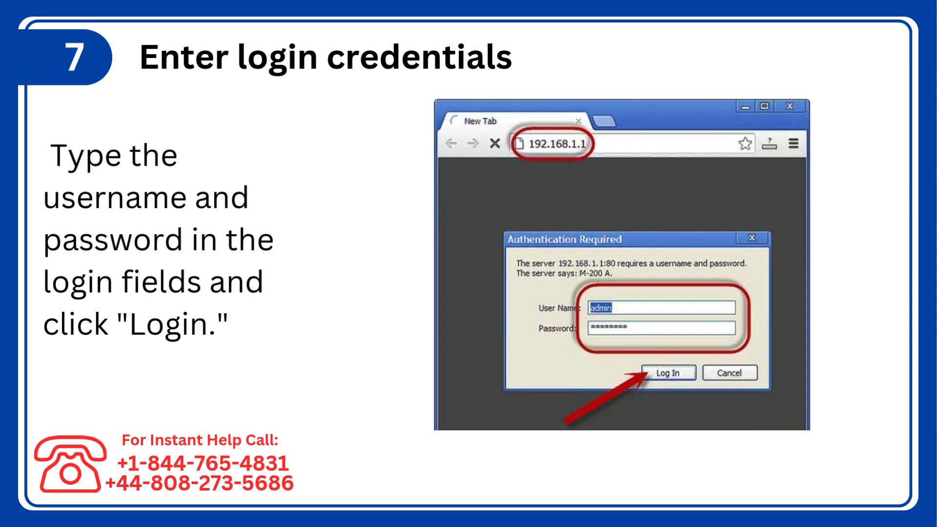
{"action": "left_click", "coordinate": [668, 373]}
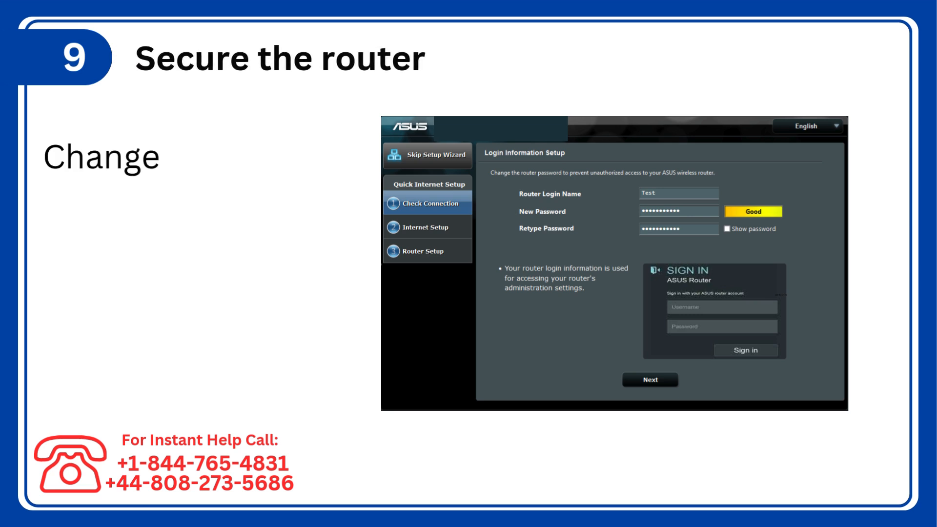
{"action": "type", "text": "the default credent"}
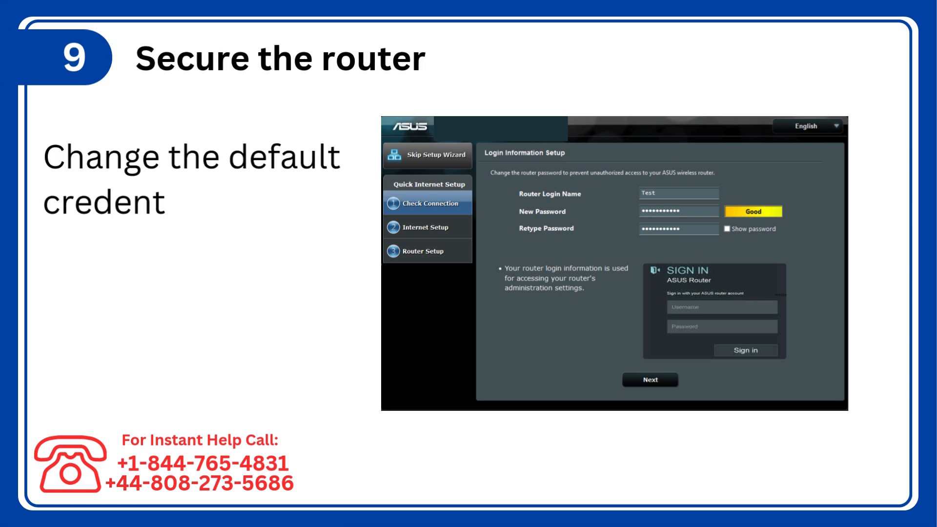